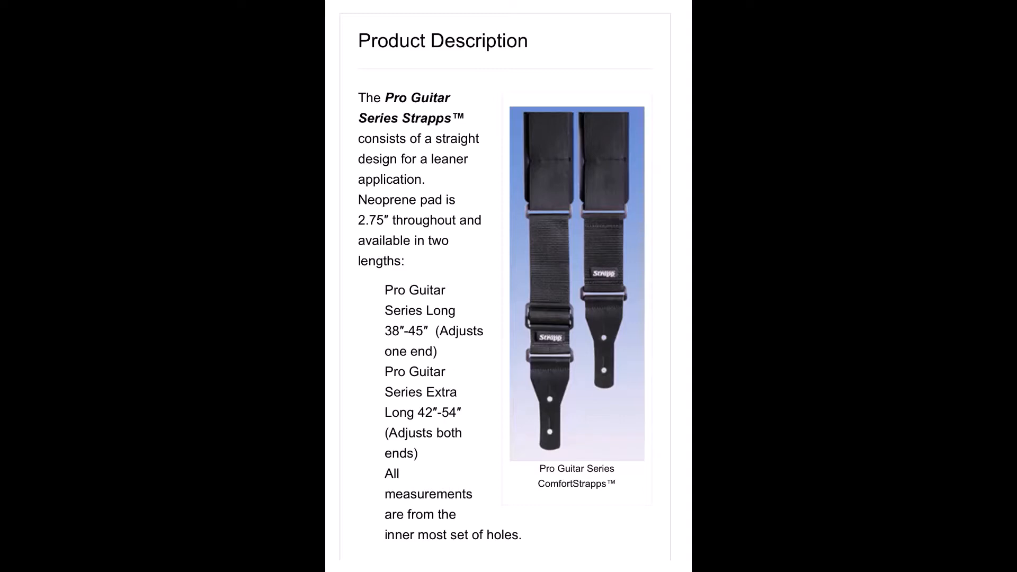
pyautogui.scroll(-3)
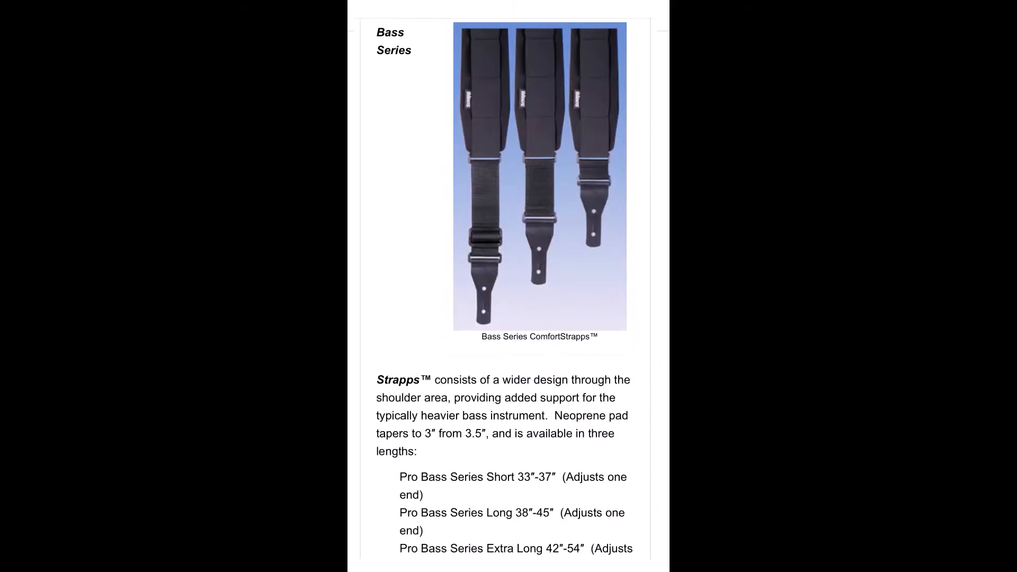